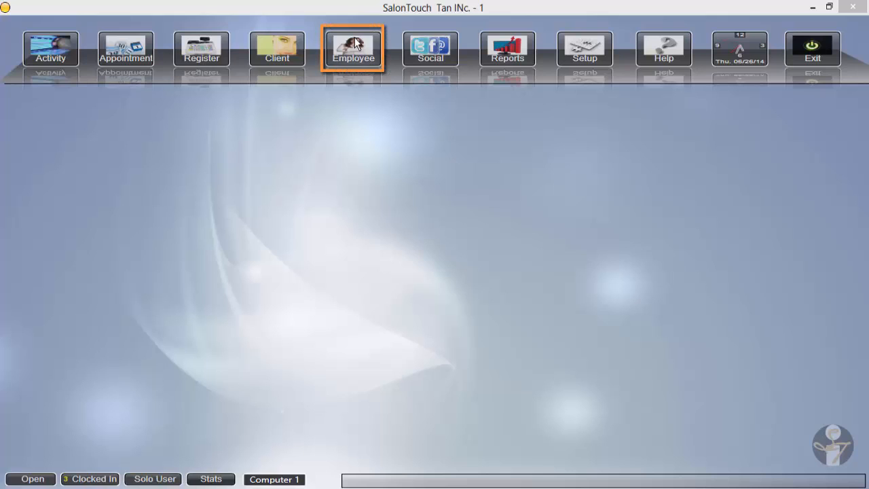
Step: Open the Employee sign-in prompt and drop down the list of staff names
{"action": "left_click", "coordinate": [353, 48]}
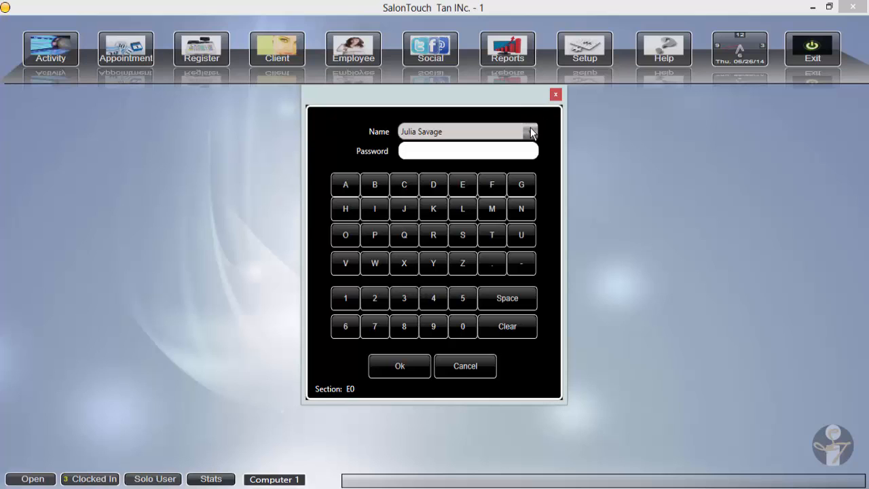
{"action": "left_click", "coordinate": [530, 131]}
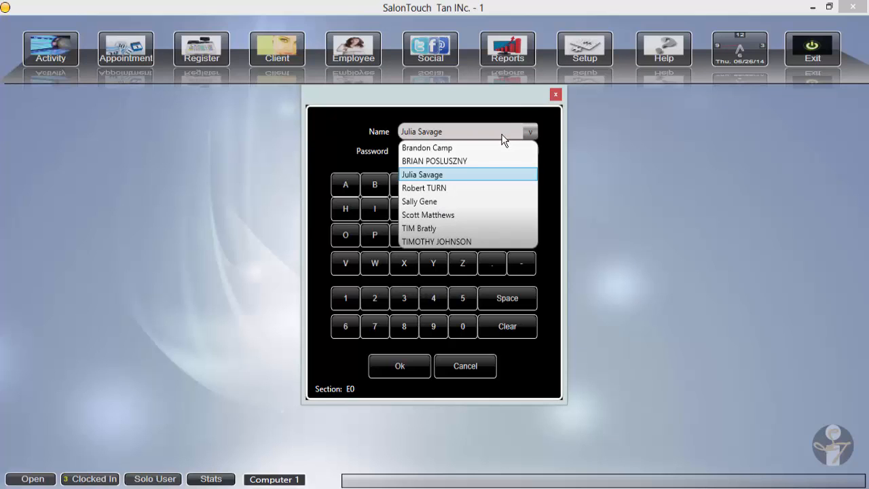
{"action": "mouse_move", "coordinate": [481, 177]}
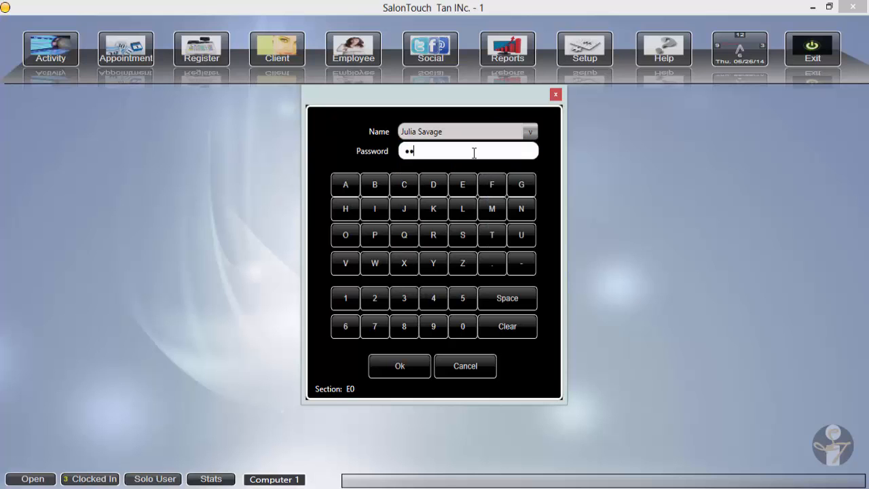
Step: Confirm sign-in and review the profile's weekly schedule, time card entries and tasks
{"action": "left_click", "coordinate": [400, 366]}
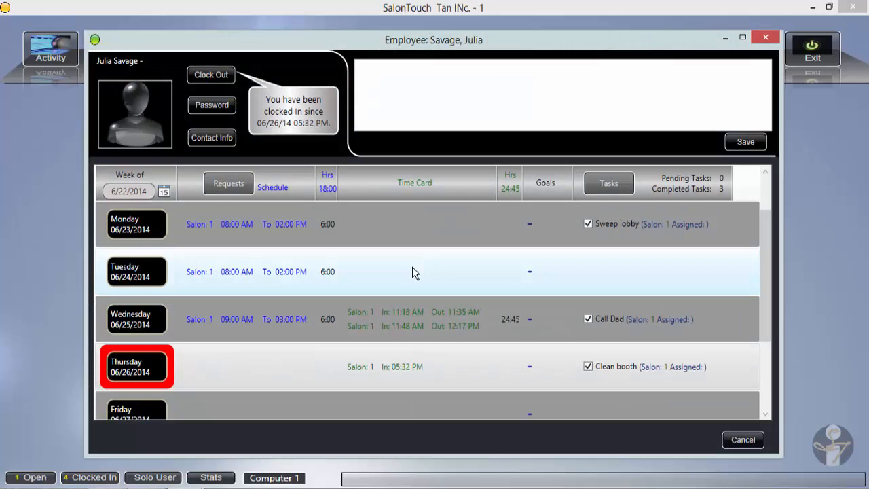
{"action": "mouse_move", "coordinate": [209, 264]}
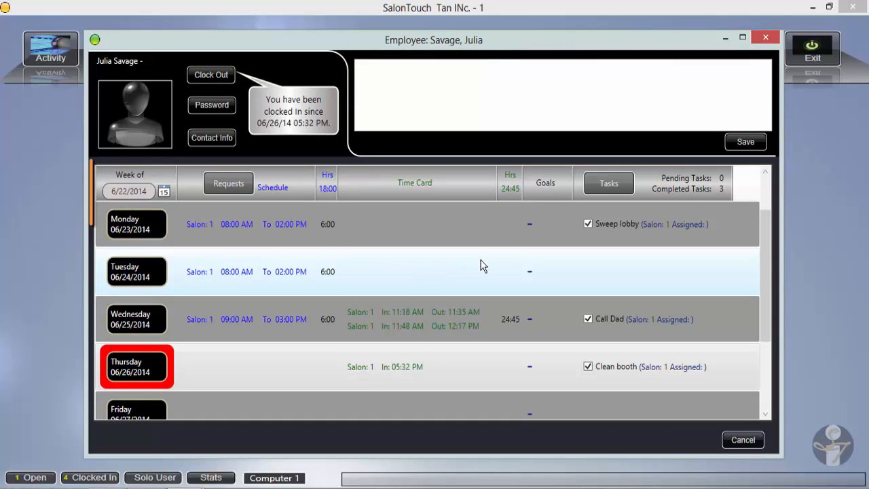
{"action": "left_click", "coordinate": [156, 374]}
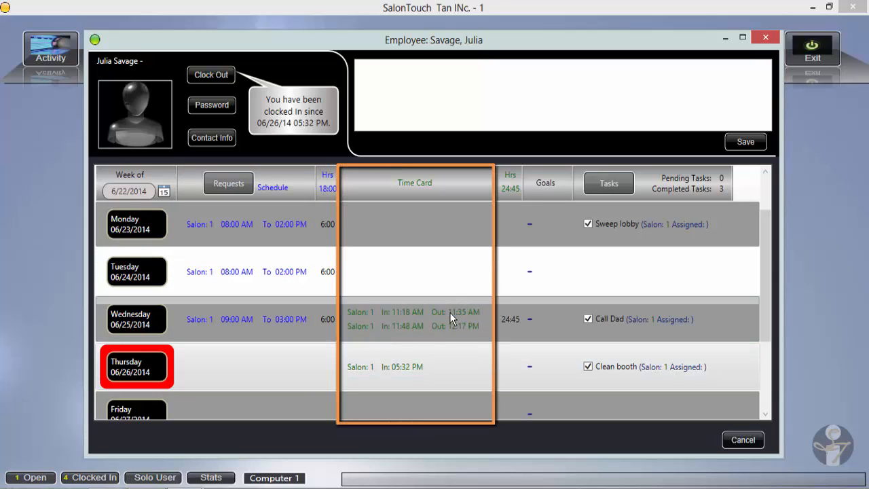
{"action": "mouse_move", "coordinate": [510, 315]}
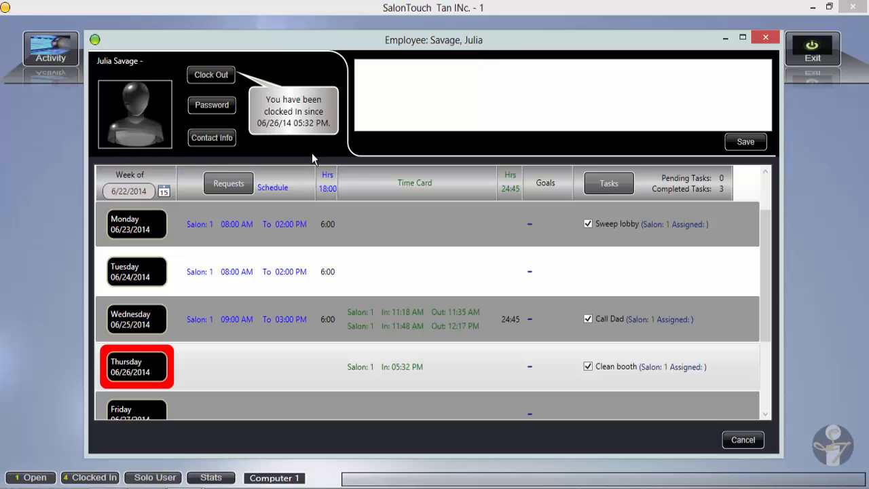
{"action": "mouse_move", "coordinate": [268, 116]}
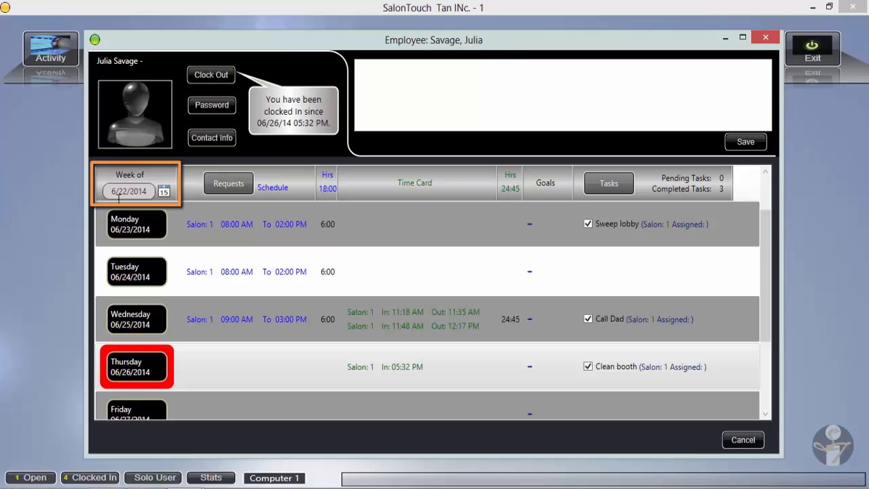
{"action": "mouse_move", "coordinate": [139, 167]}
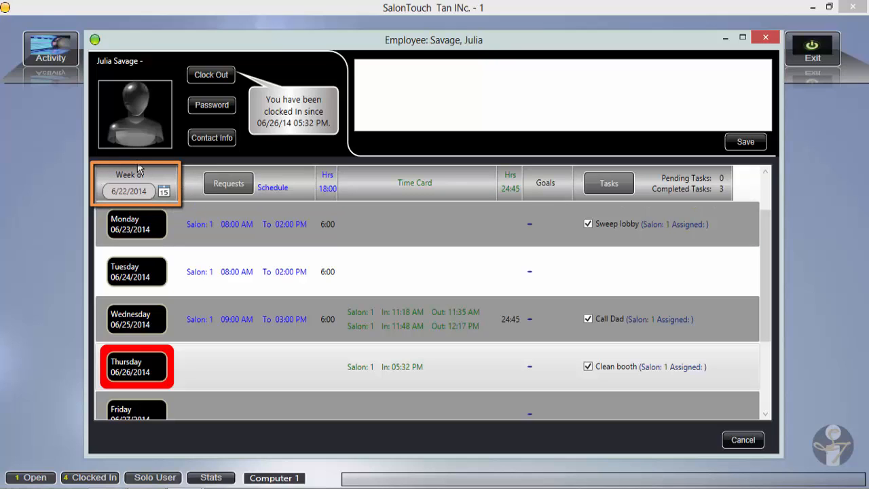
Step: Open the Schedule Editor and browse weeks, ending on the week of 6/15/2014
{"action": "left_click", "coordinate": [229, 184]}
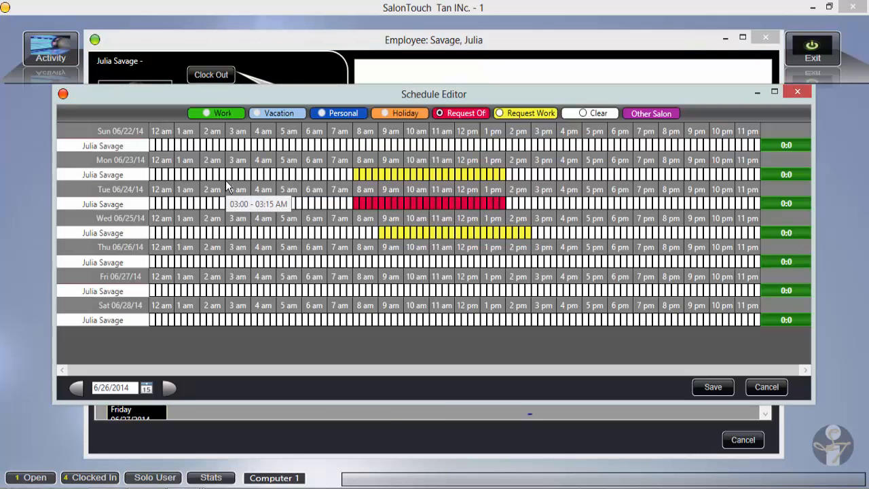
{"action": "mouse_move", "coordinate": [461, 168]}
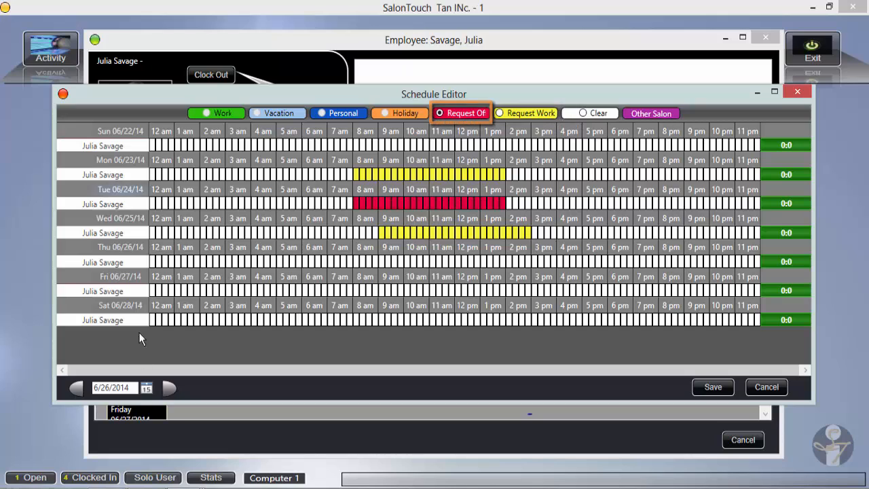
{"action": "left_click", "coordinate": [146, 387]}
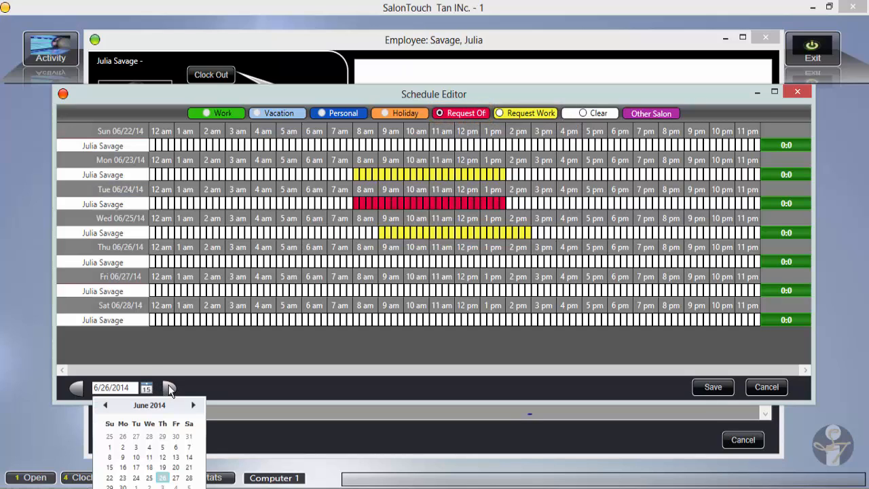
{"action": "left_click", "coordinate": [170, 388]}
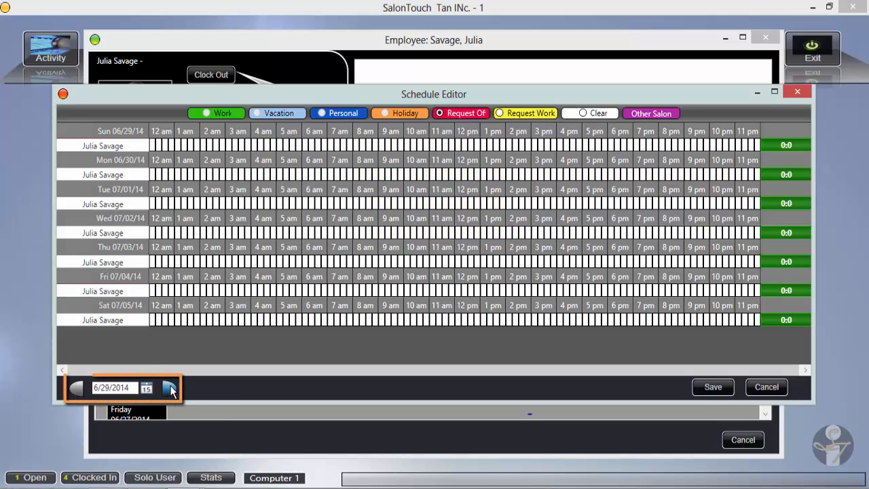
{"action": "left_click", "coordinate": [169, 387]}
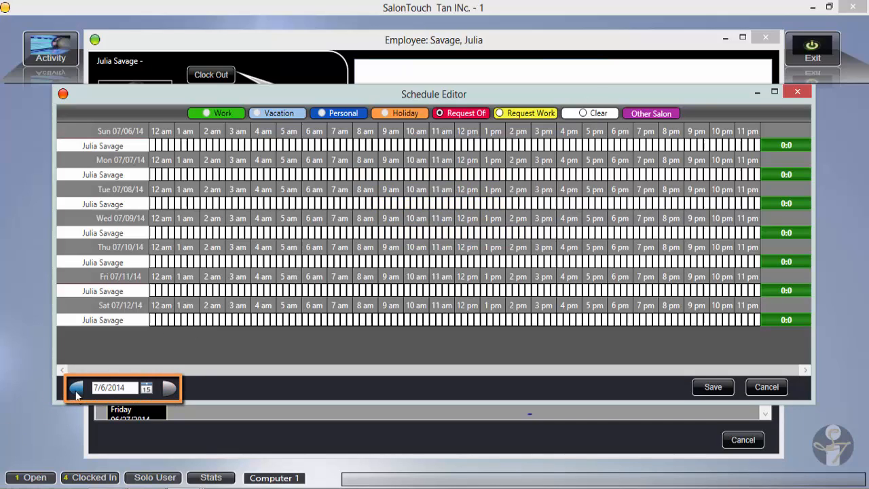
{"action": "left_click", "coordinate": [76, 387]}
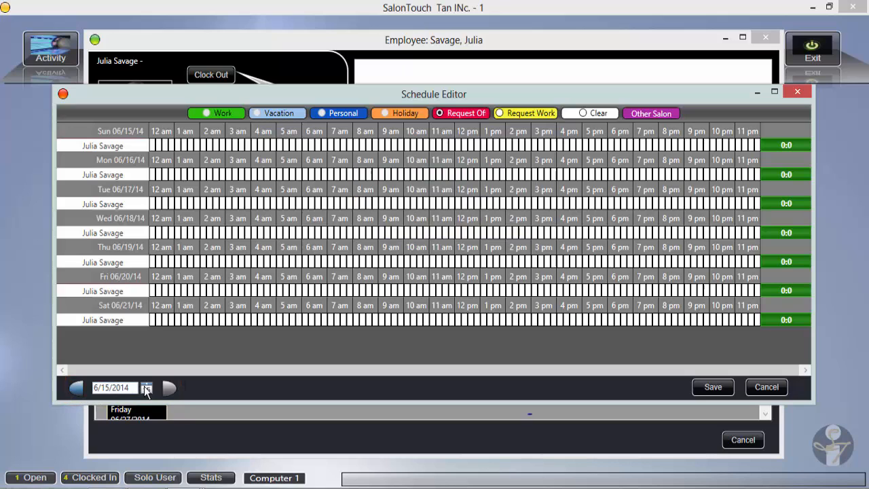
Step: Cancel the Schedule Editor and clock the employee out of her profile
{"action": "left_click", "coordinate": [168, 388]}
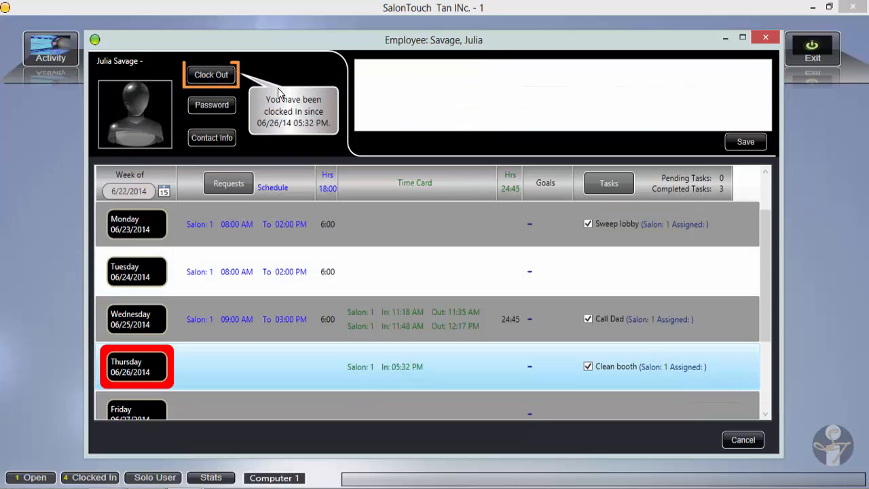
{"action": "mouse_move", "coordinate": [241, 84]}
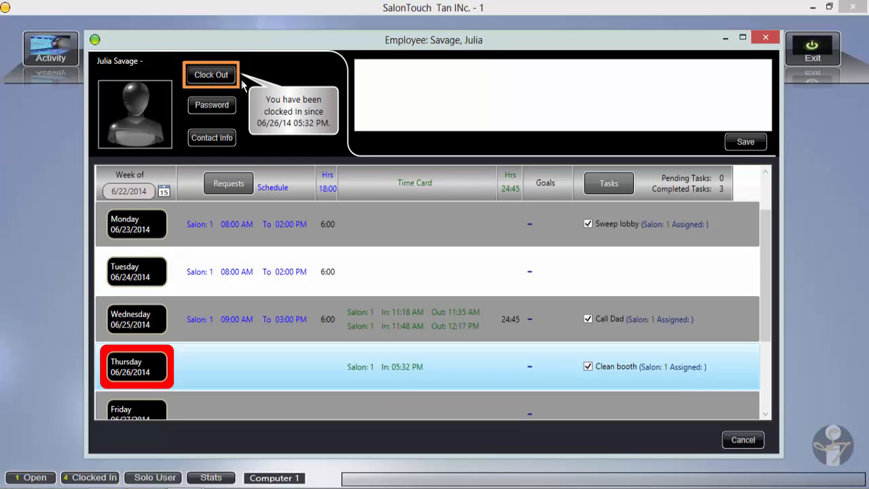
{"action": "left_click", "coordinate": [212, 75]}
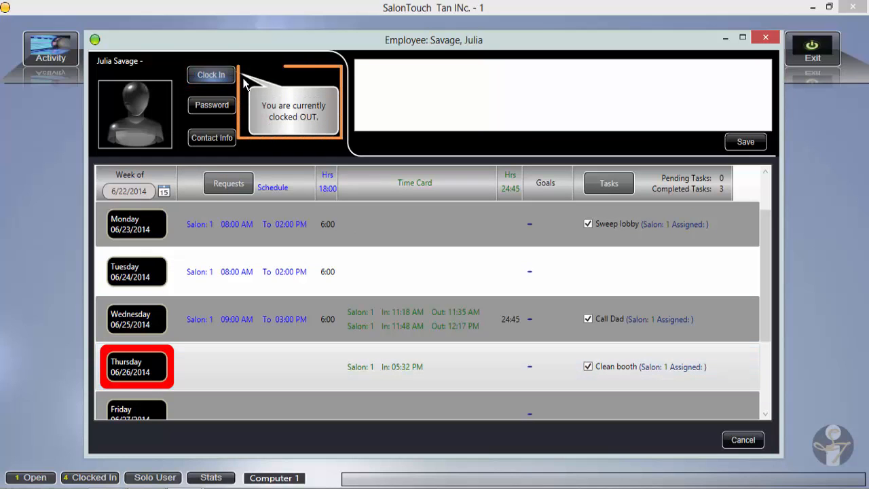
{"action": "mouse_move", "coordinate": [254, 112]}
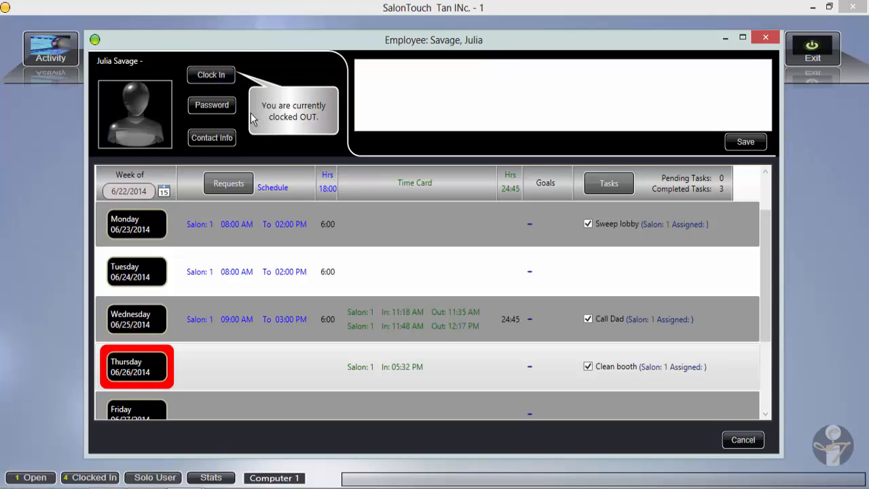
{"action": "mouse_move", "coordinate": [237, 109]}
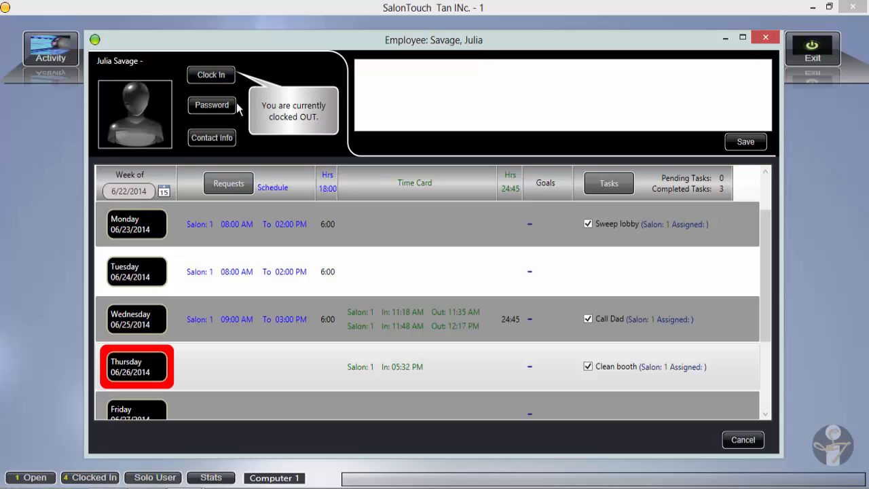
{"action": "mouse_move", "coordinate": [246, 108]}
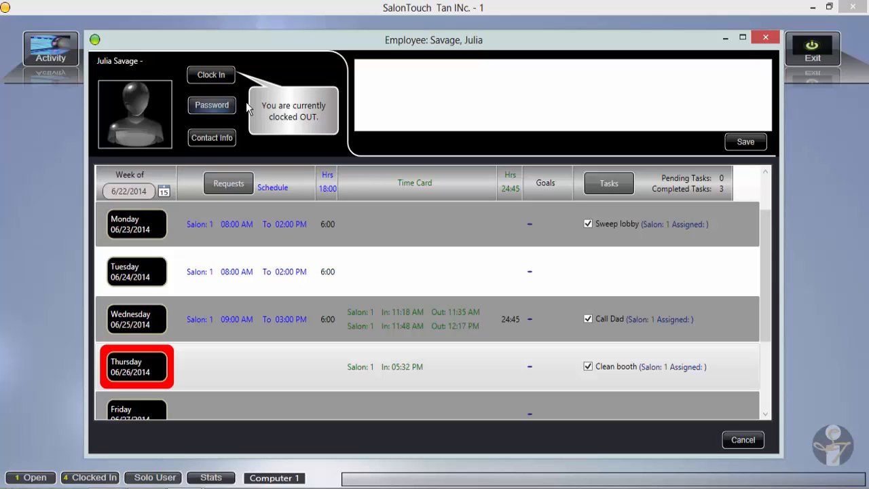
{"action": "left_click", "coordinate": [211, 105]}
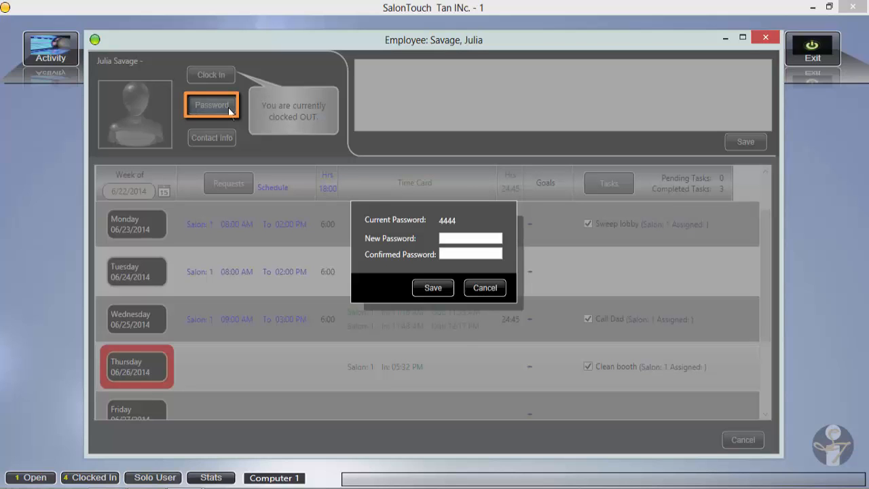
{"action": "left_click", "coordinate": [470, 237]}
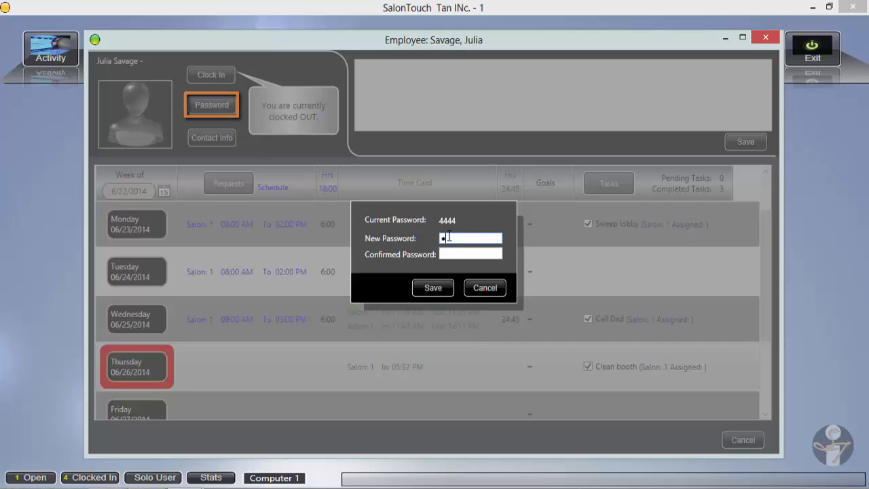
{"action": "type", "text": "444"}
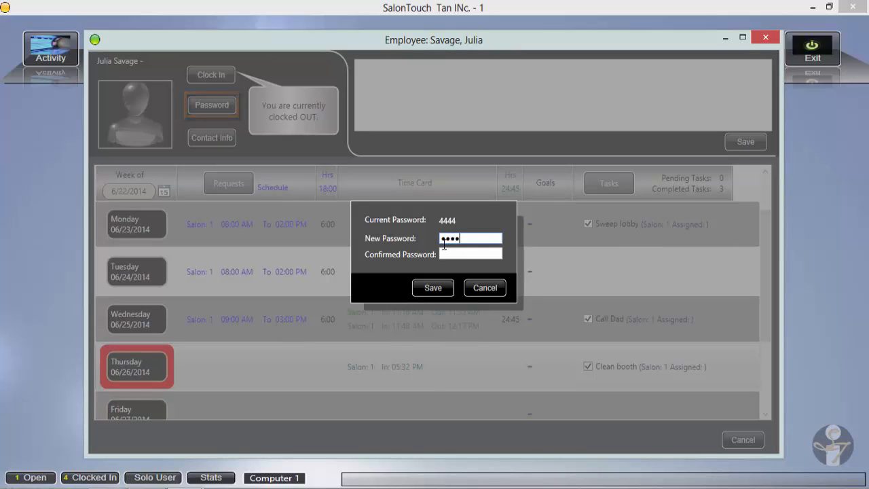
{"action": "type", "text": "4444"}
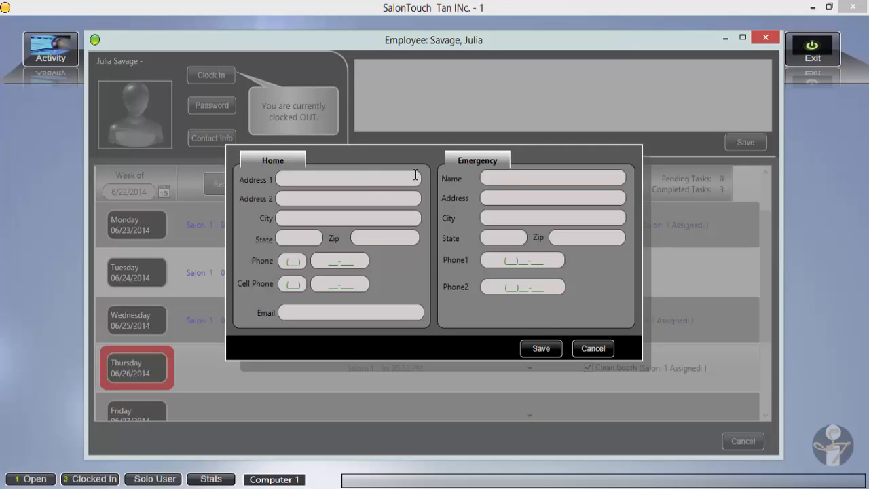
Step: Cancel the Contact Info form, leaving Address 1, Address 2 and State blank
{"action": "left_click", "coordinate": [552, 178]}
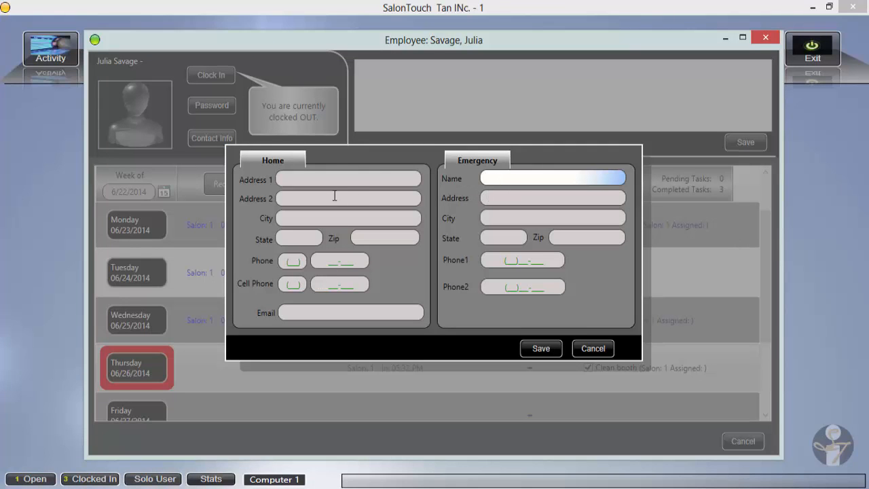
{"action": "left_click", "coordinate": [349, 198]}
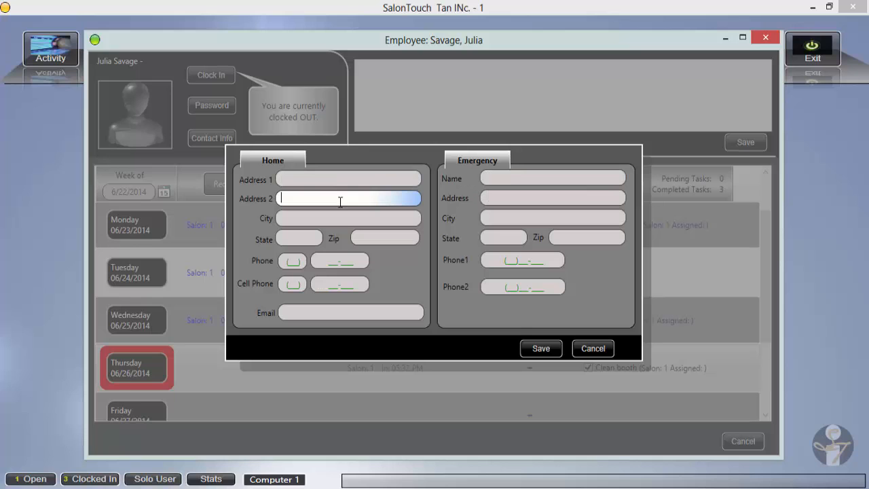
{"action": "left_click", "coordinate": [299, 239]}
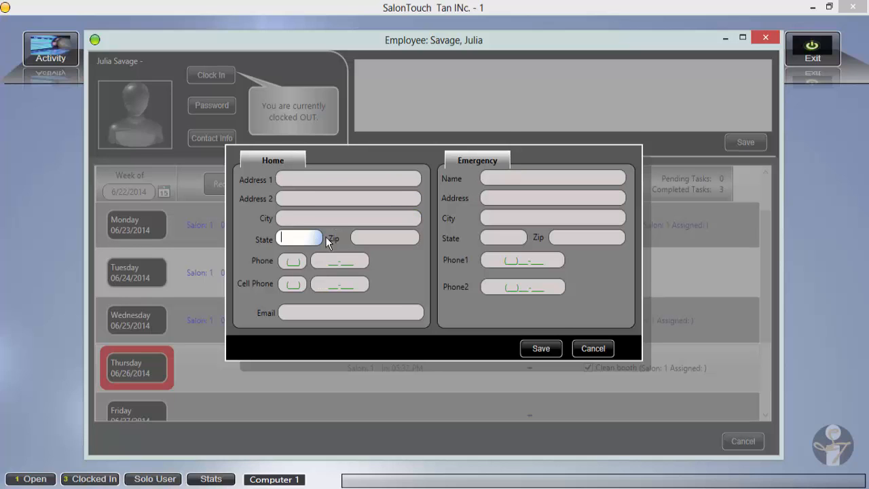
{"action": "left_click", "coordinate": [592, 348]}
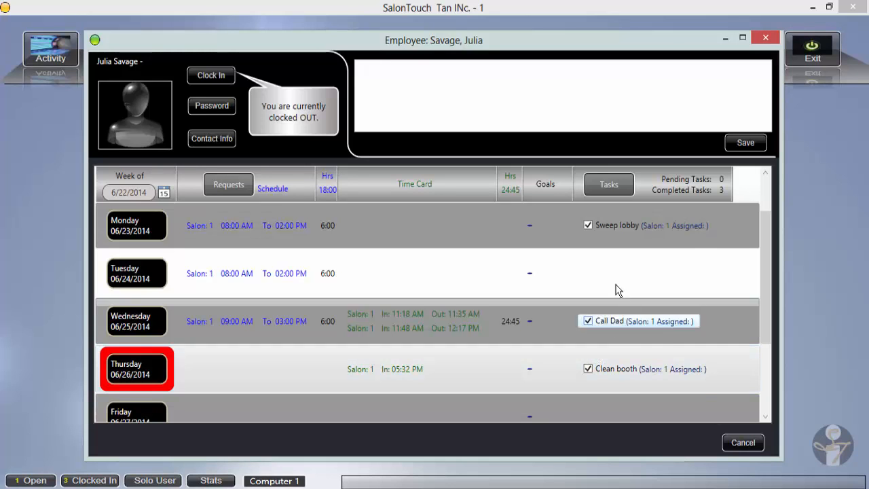
{"action": "left_click", "coordinate": [476, 95]}
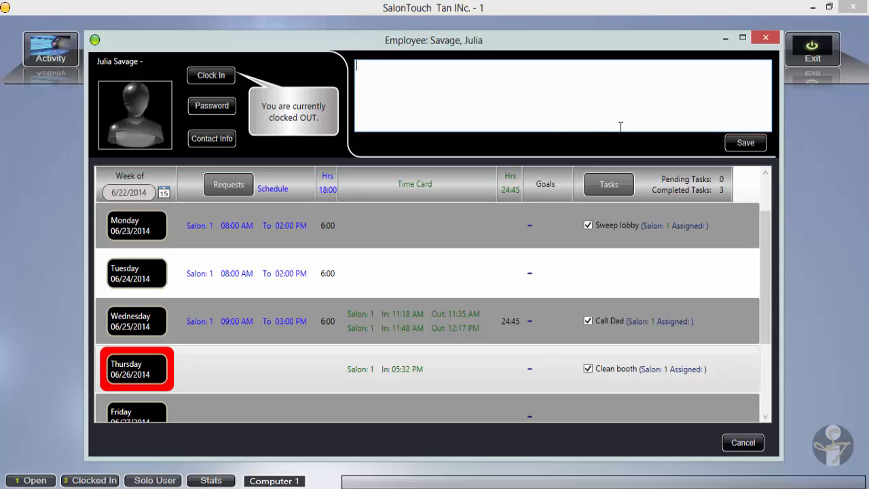
{"action": "mouse_move", "coordinate": [659, 190]}
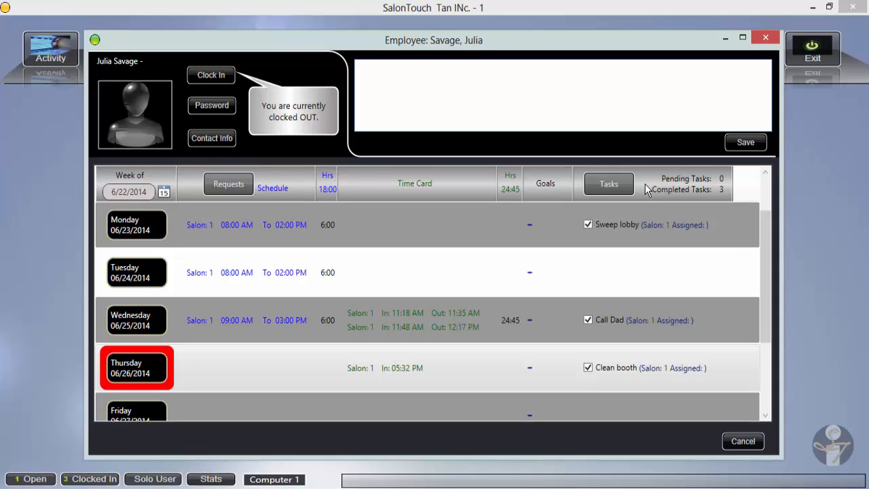
Step: Add and save a personal task named 'count inventory' in the task lists
{"action": "left_click", "coordinate": [608, 184]}
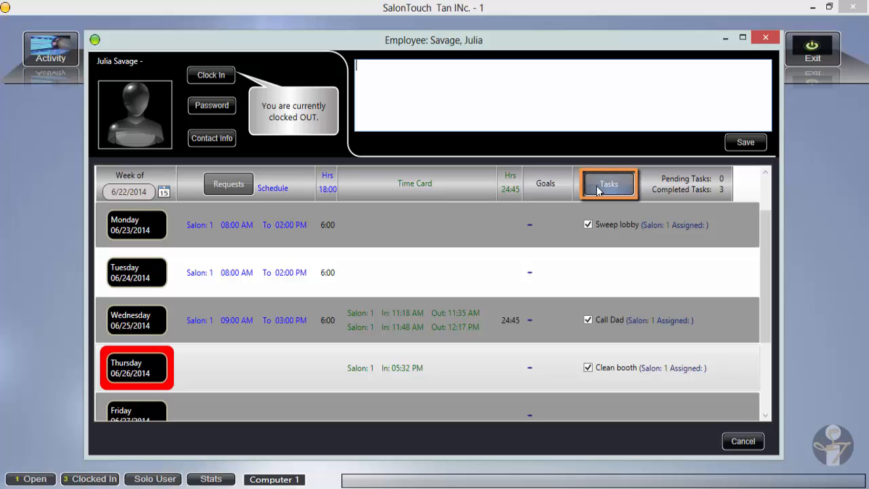
{"action": "left_click", "coordinate": [607, 183]}
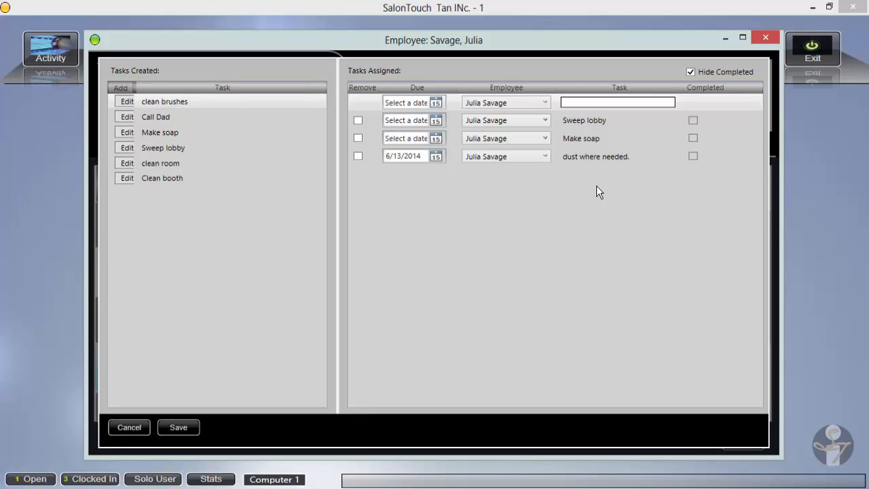
{"action": "mouse_move", "coordinate": [607, 196]}
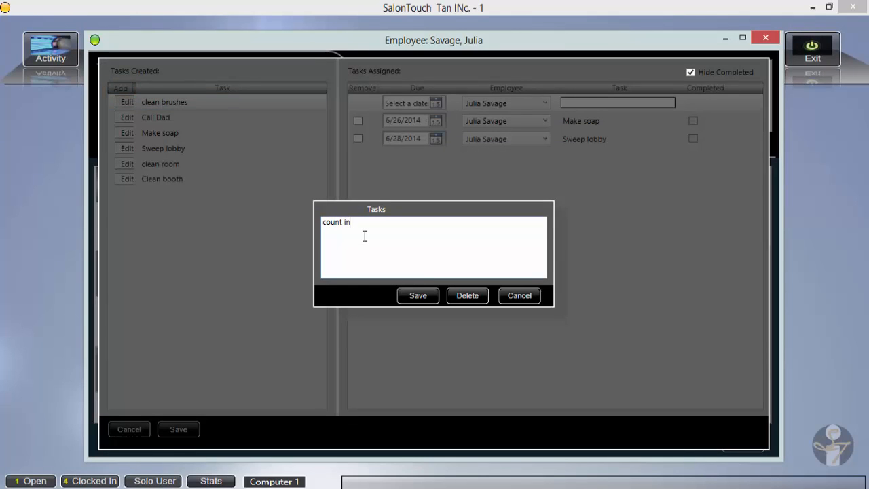
{"action": "type", "text": "ventory"}
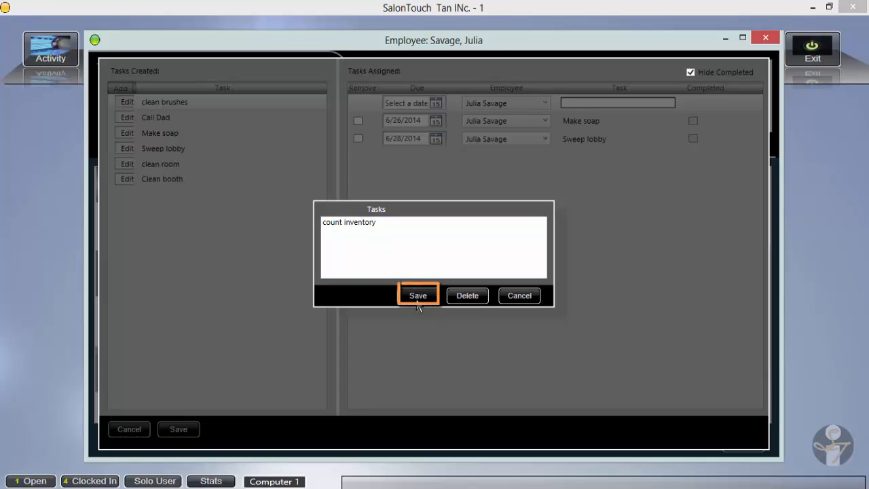
{"action": "left_click", "coordinate": [418, 295]}
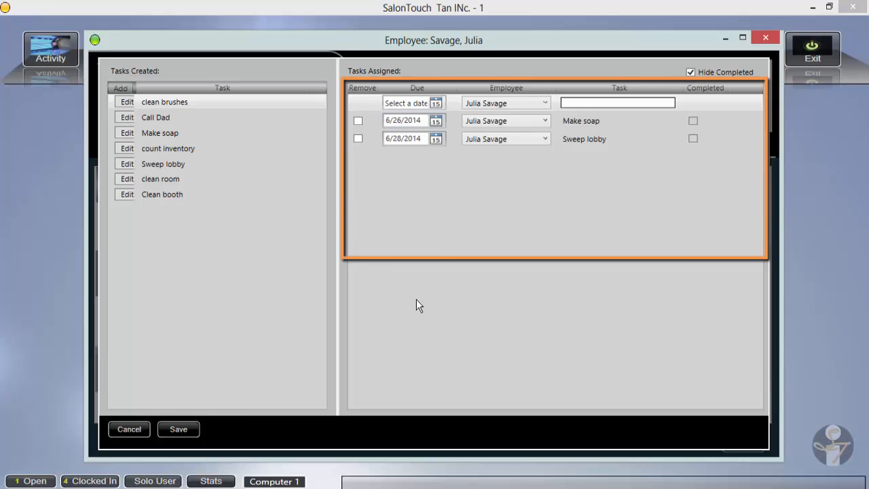
{"action": "mouse_move", "coordinate": [372, 282]}
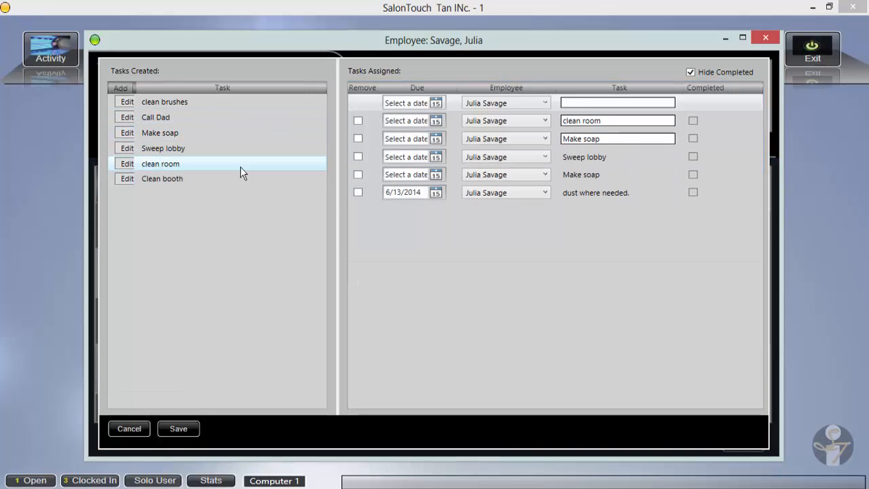
Step: Assign Sweep lobby, then date Sweep lobby 6/28, clean room 6/27, Make soap 6/26/2014
{"action": "left_click", "coordinate": [163, 148]}
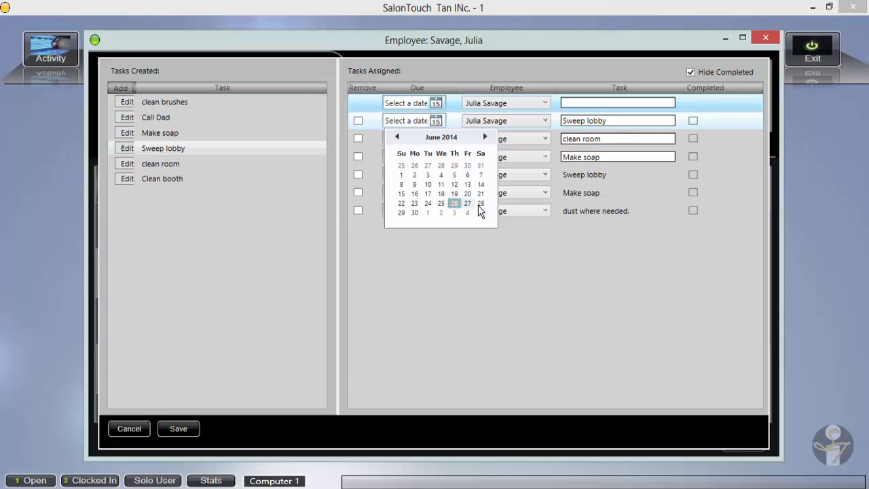
{"action": "left_click", "coordinate": [481, 203]}
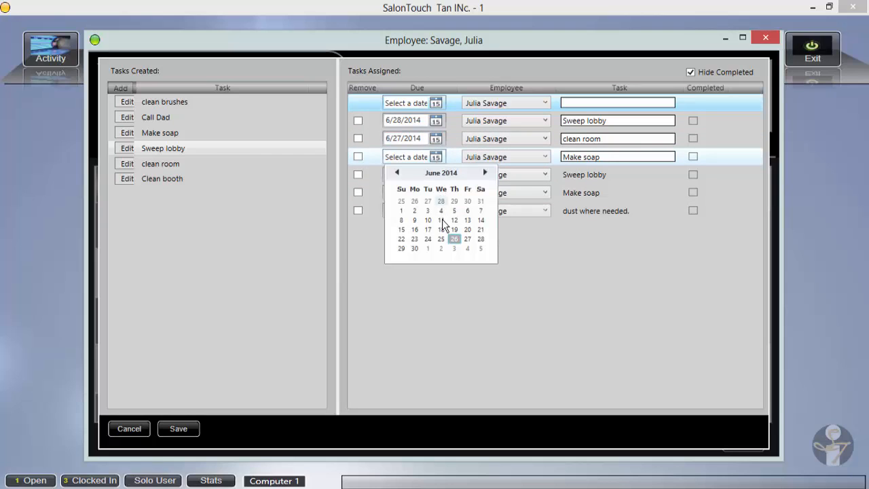
{"action": "left_click", "coordinate": [454, 239]}
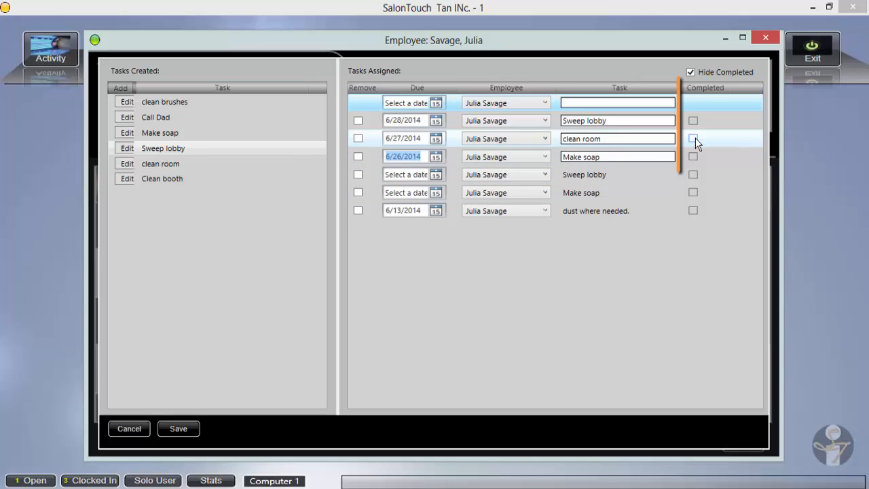
Step: Complete clean room and flag undated Sweep lobby and dust where needed for removal
{"action": "left_click", "coordinate": [693, 193]}
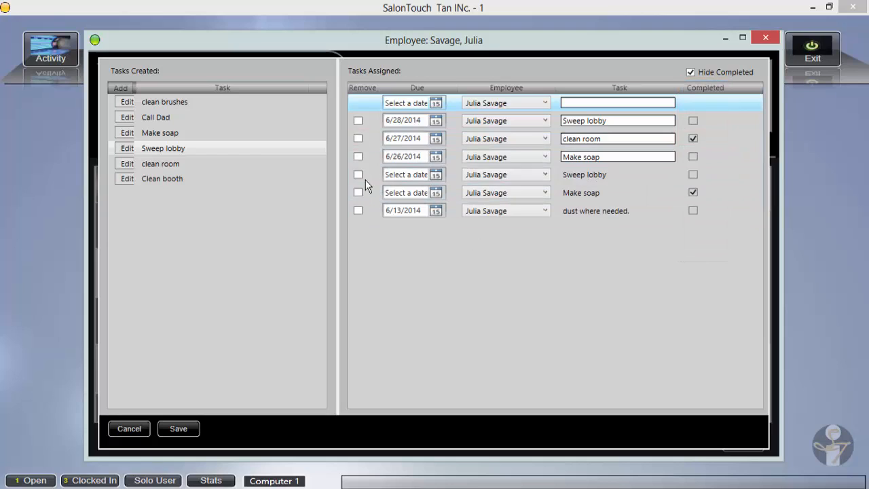
{"action": "left_click", "coordinate": [358, 175]}
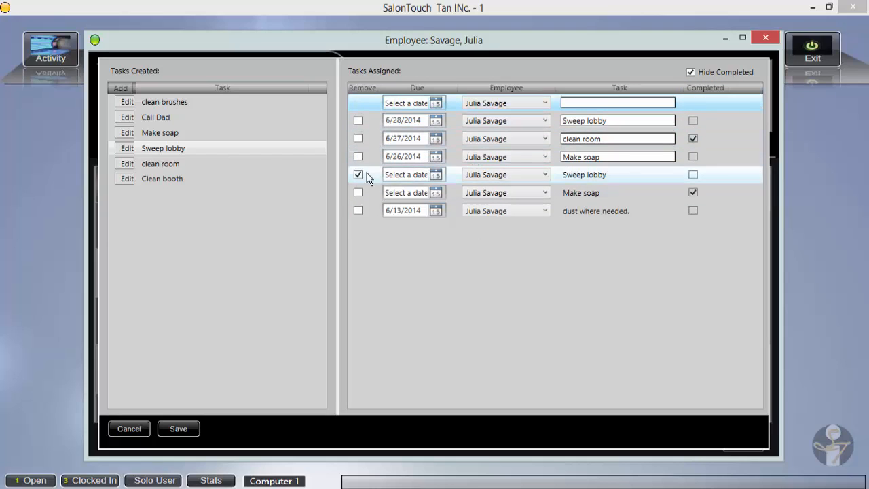
{"action": "left_click", "coordinate": [358, 209]}
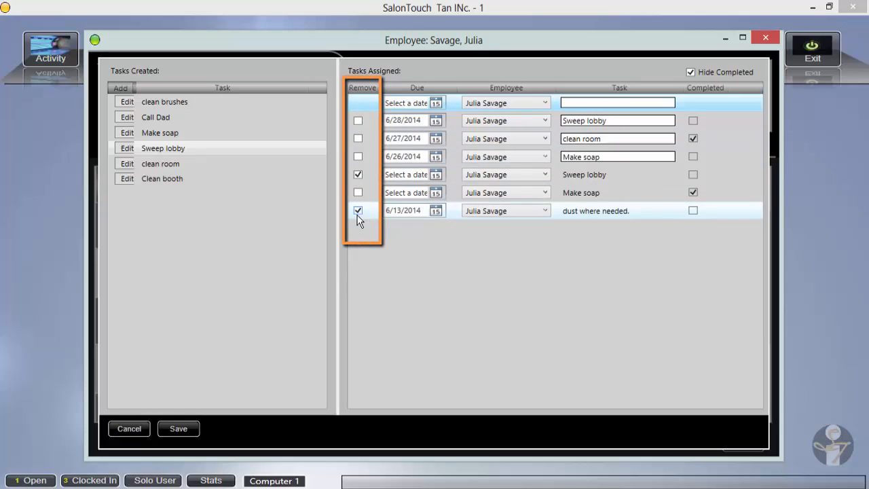
{"action": "left_click", "coordinate": [178, 429]}
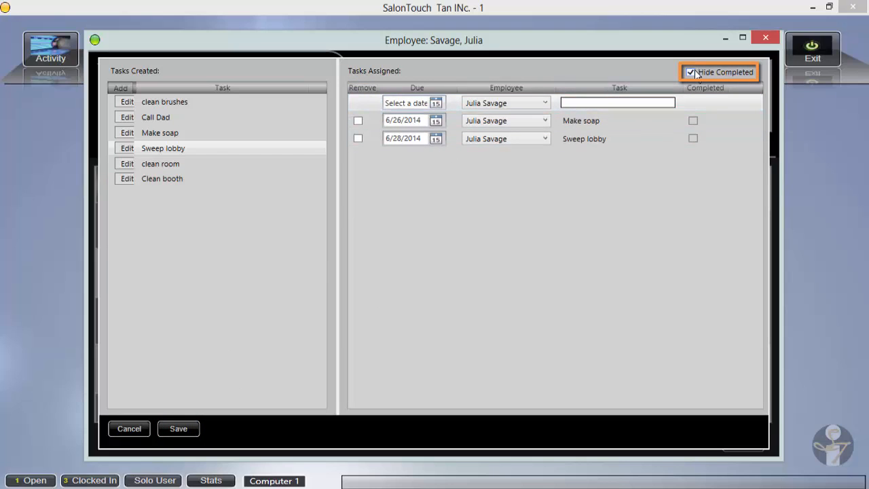
{"action": "mouse_move", "coordinate": [758, 81]}
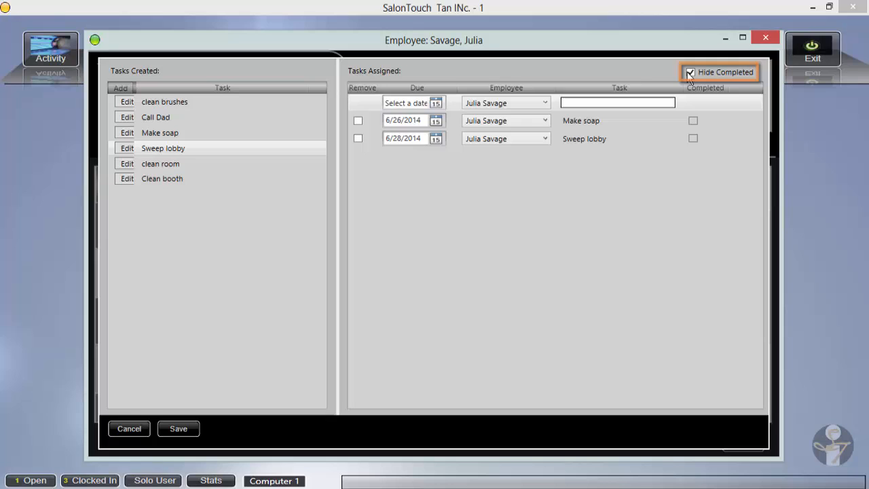
Step: Toggle Hide Completed off, on and off again, then close the Employee profile
{"action": "left_click", "coordinate": [690, 72]}
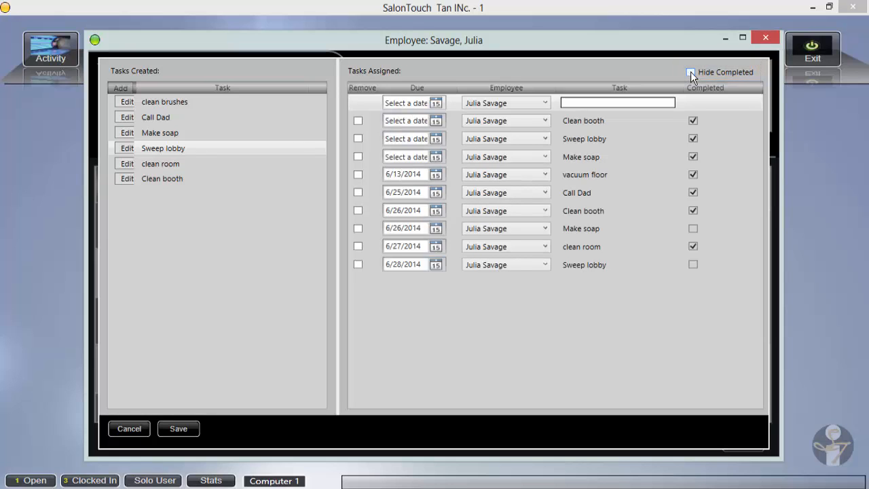
{"action": "left_click", "coordinate": [691, 73]}
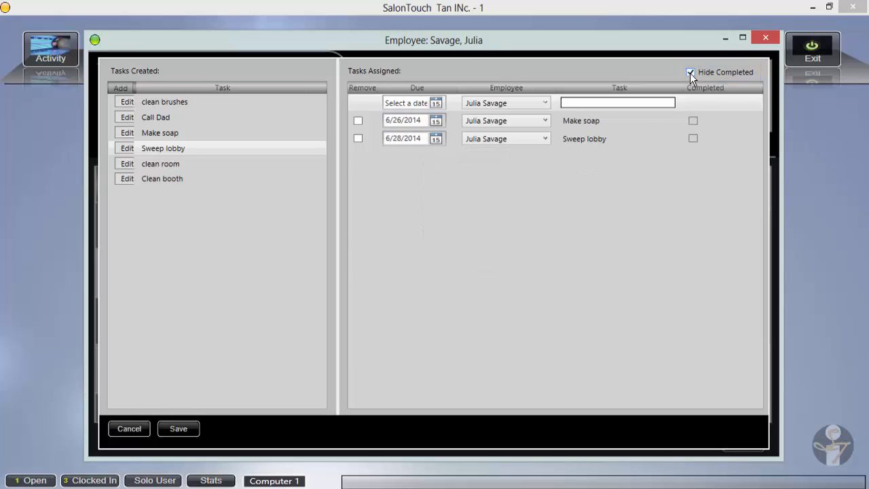
{"action": "left_click", "coordinate": [690, 72]}
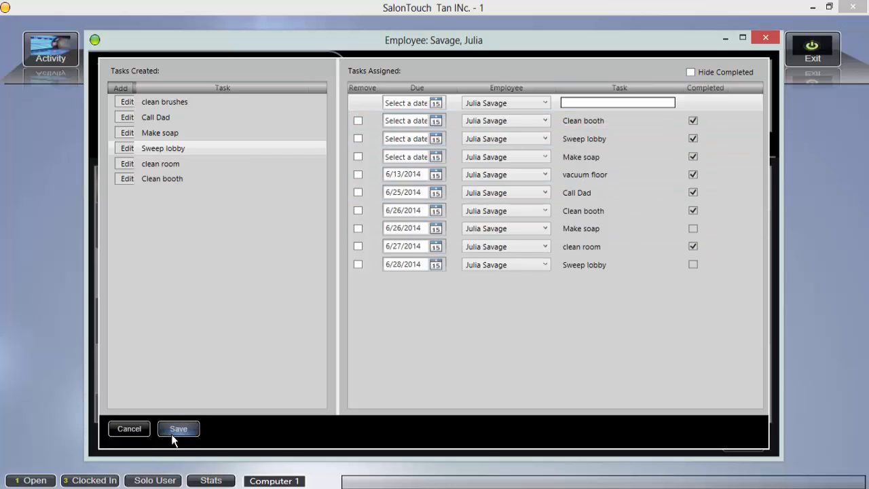
{"action": "mouse_move", "coordinate": [770, 32]}
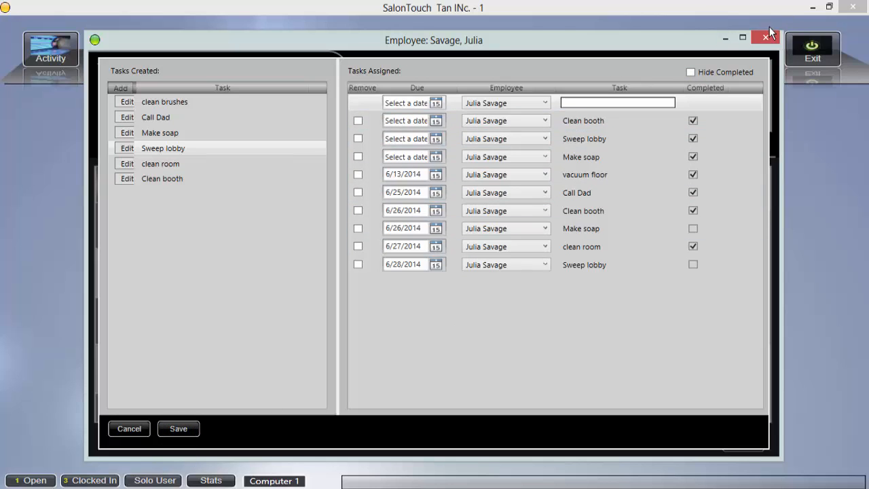
{"action": "left_click", "coordinate": [766, 37]}
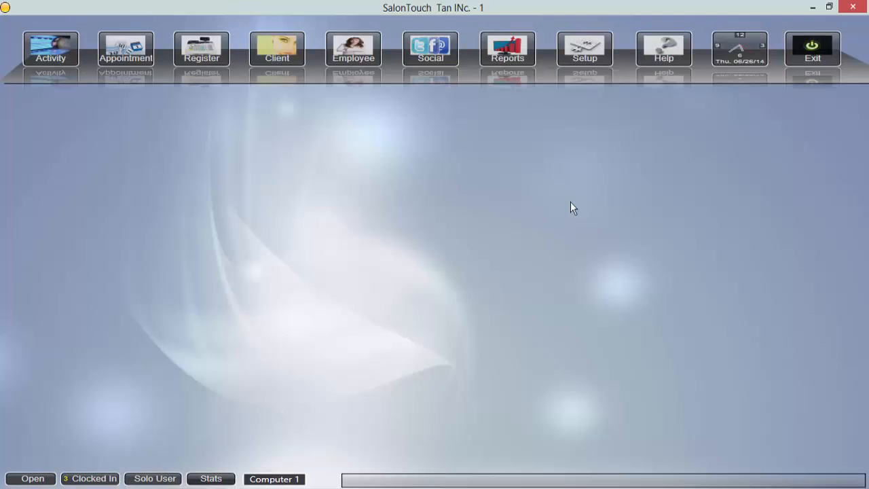